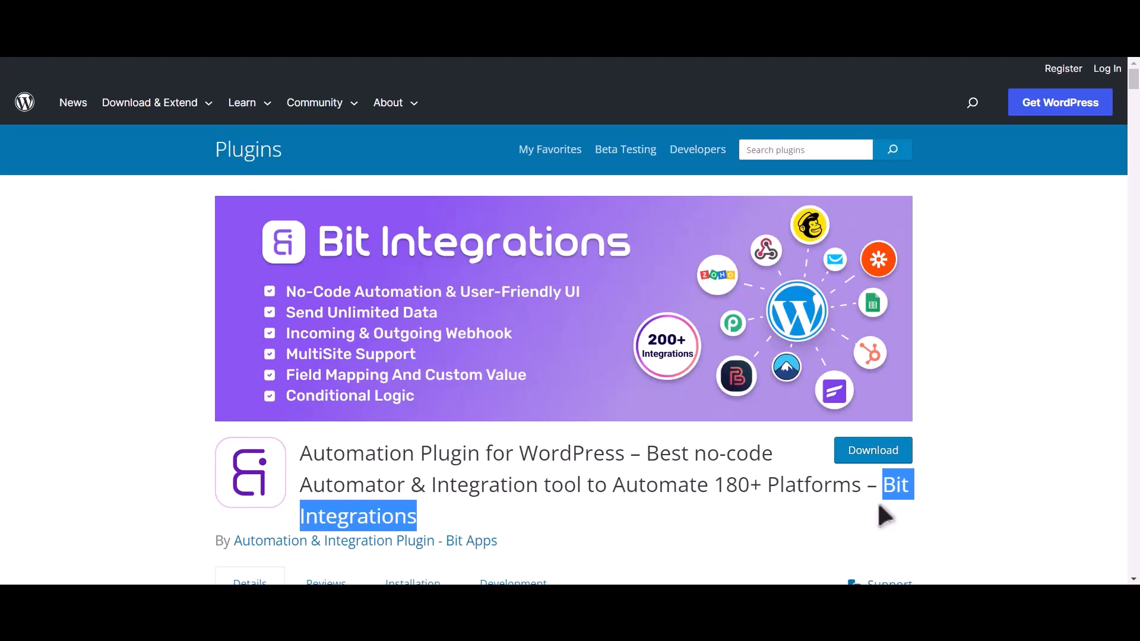
mouse_move(885, 518)
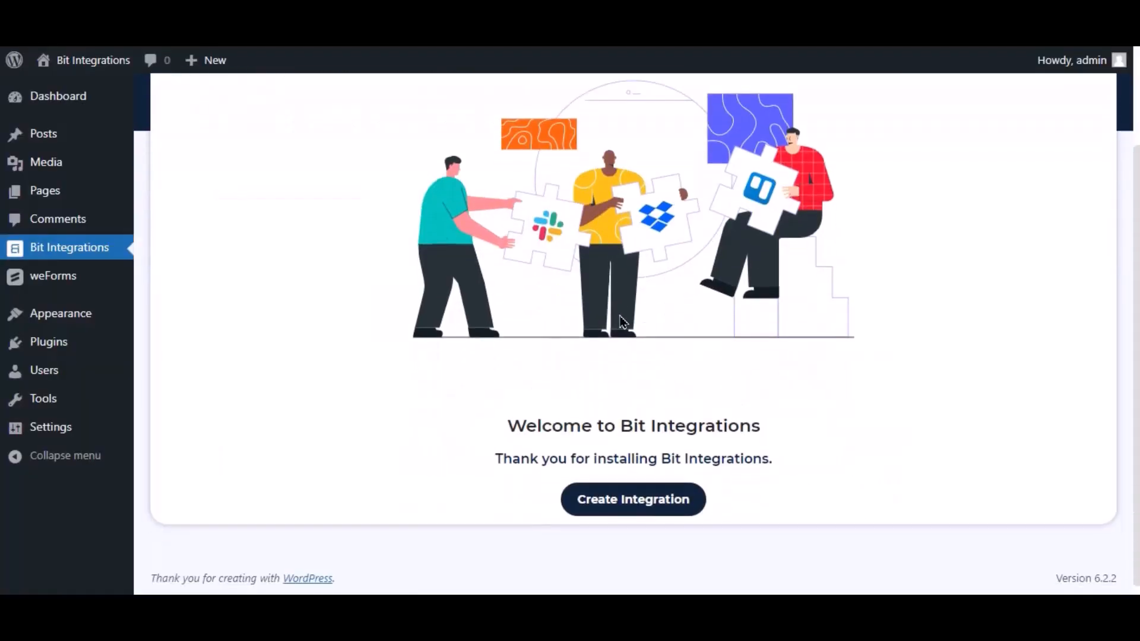
Step: Create a new integration with weForms' Contact Form as its trigger
left_click(631, 499)
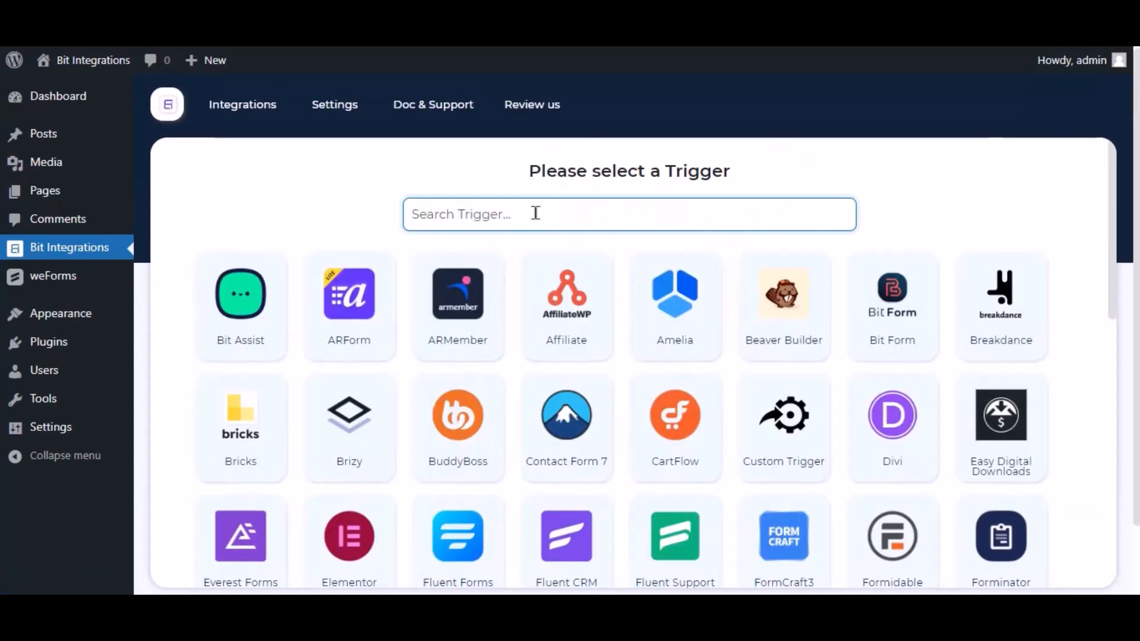
type("we")
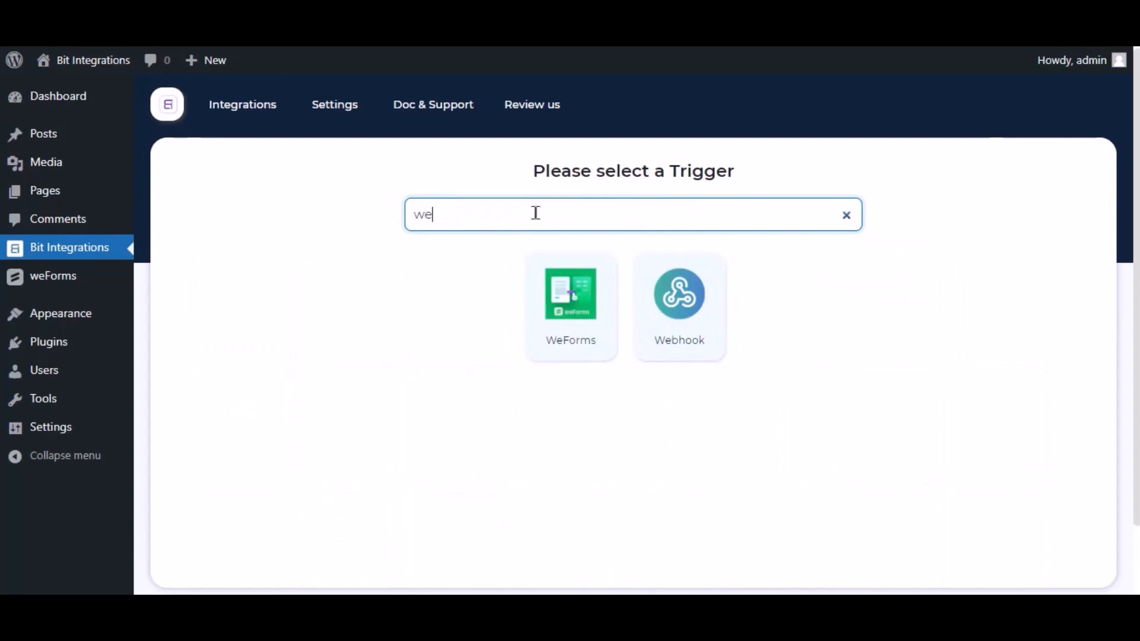
type("forms")
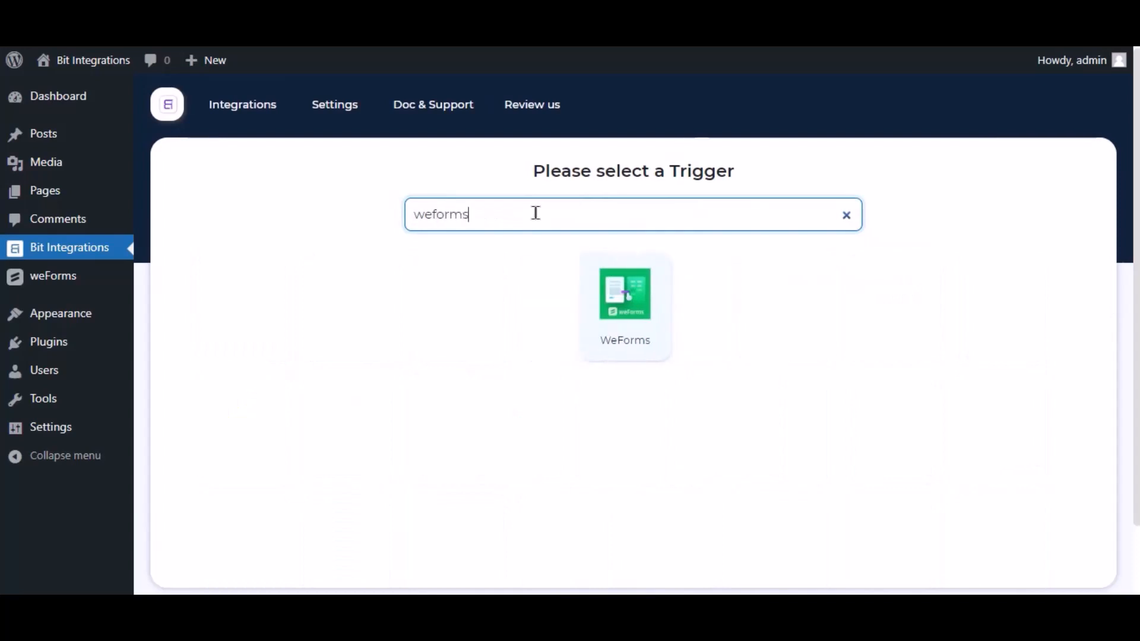
left_click(624, 294)
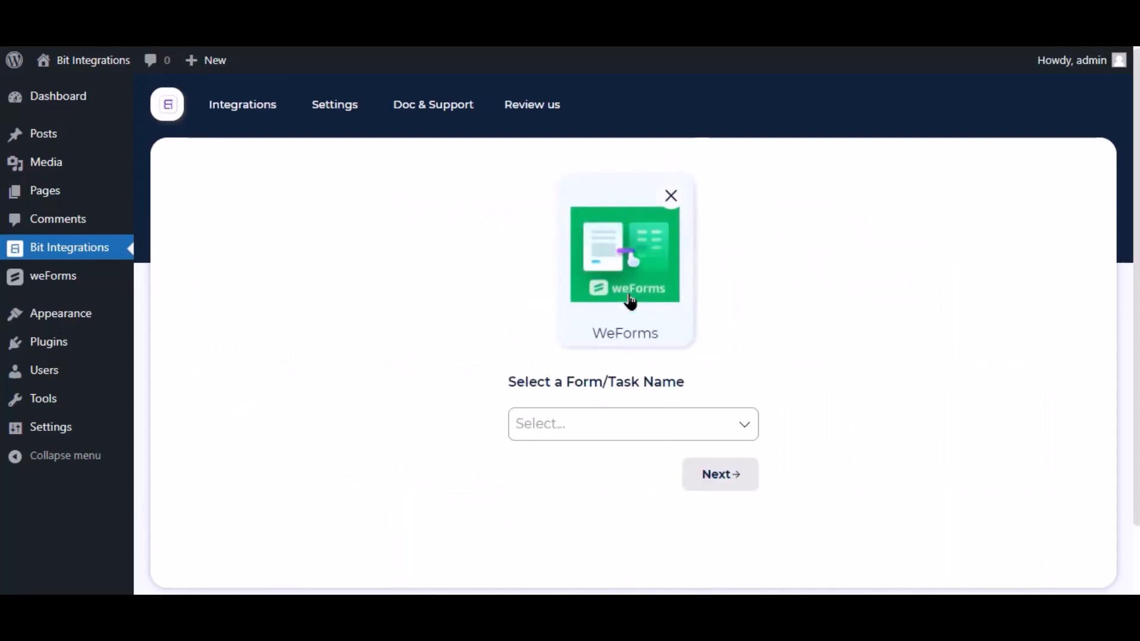
left_click(632, 424)
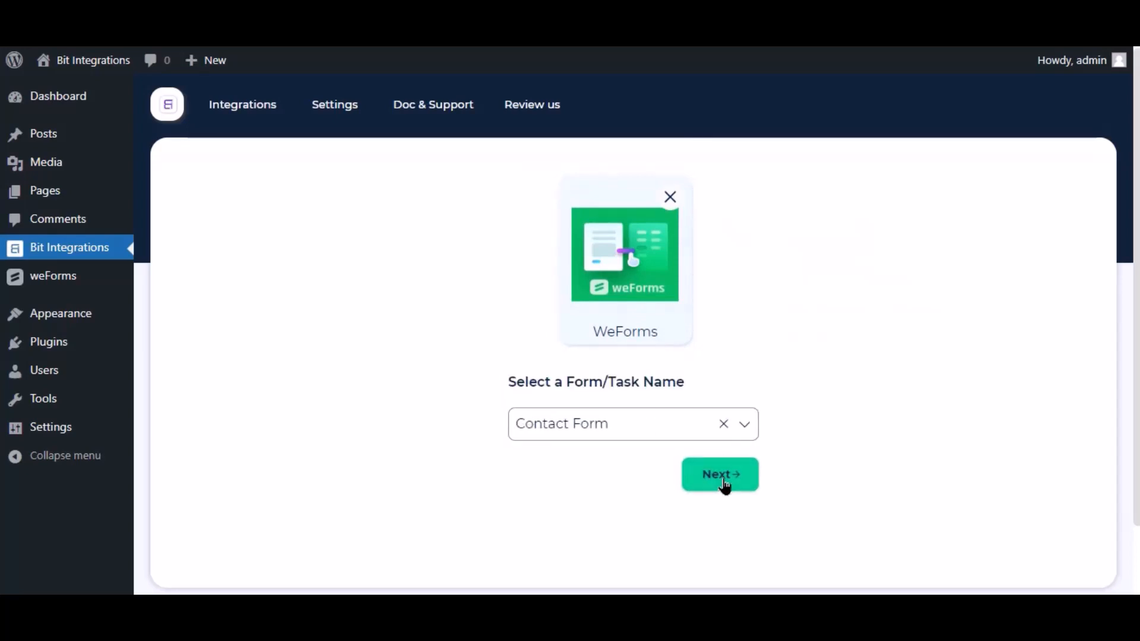
left_click(719, 474)
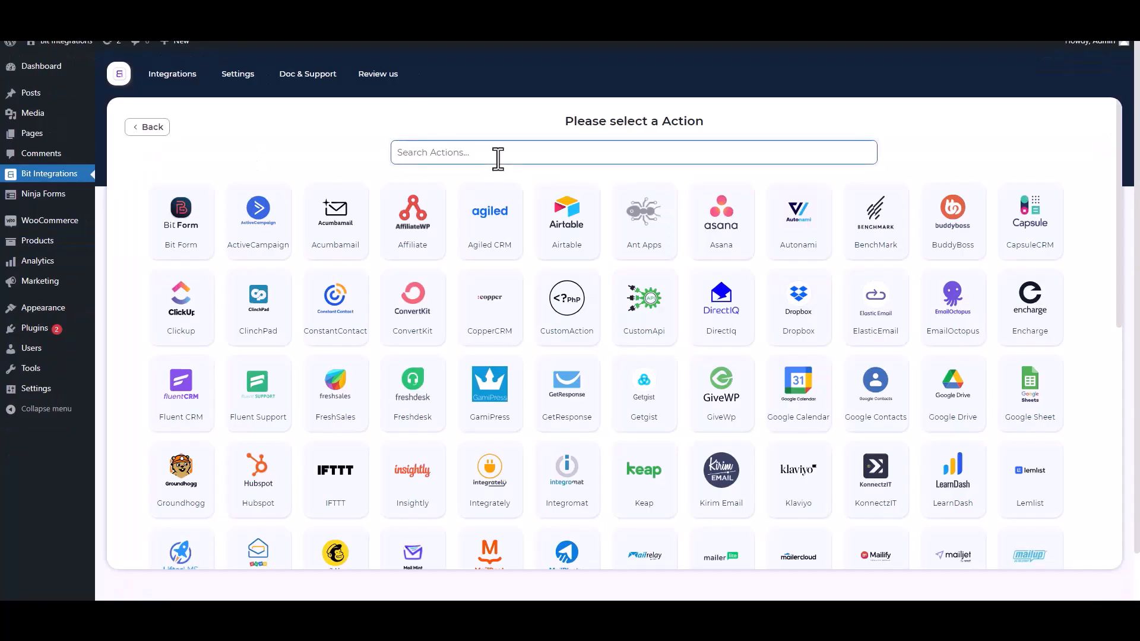
Step: Choose WooCommerce as the action, connect to it, and continue
type("woo")
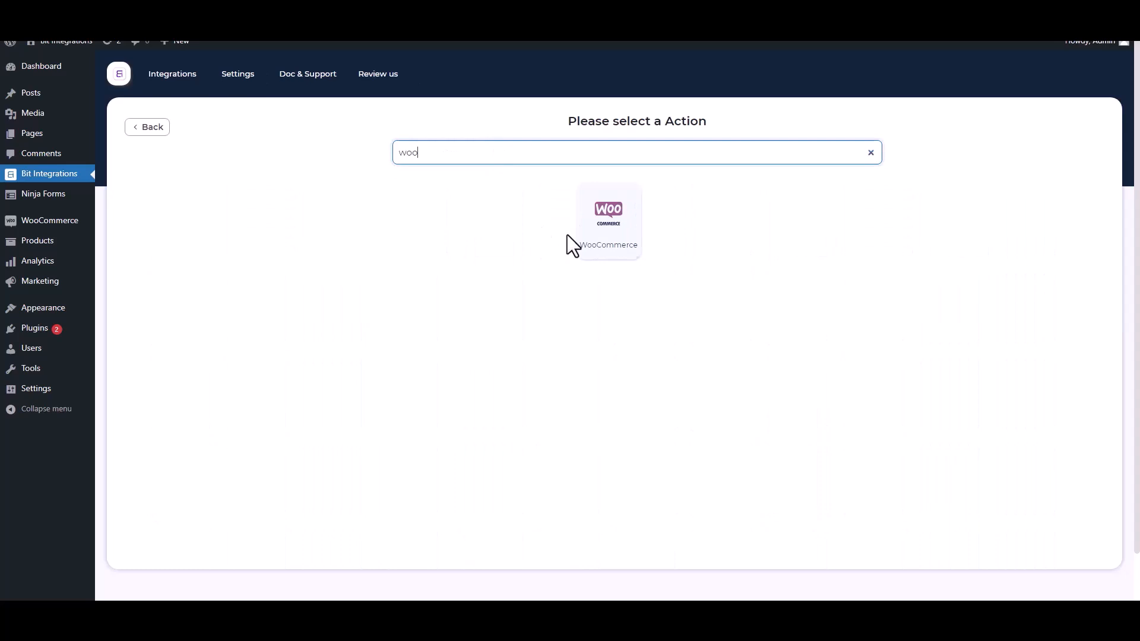
left_click(608, 221)
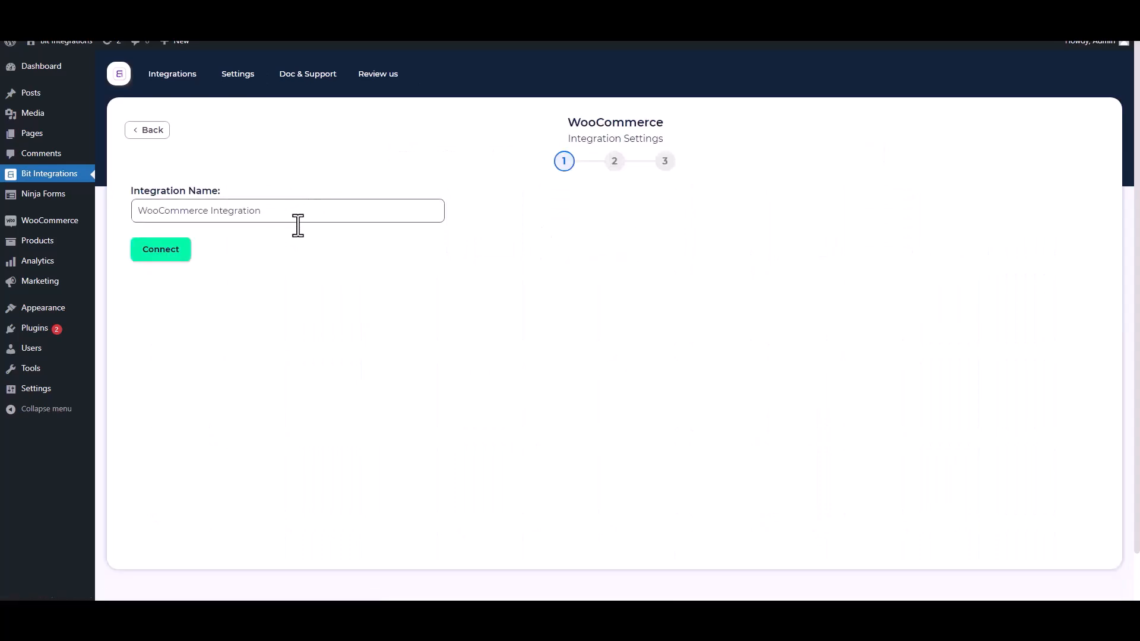
left_click(160, 248)
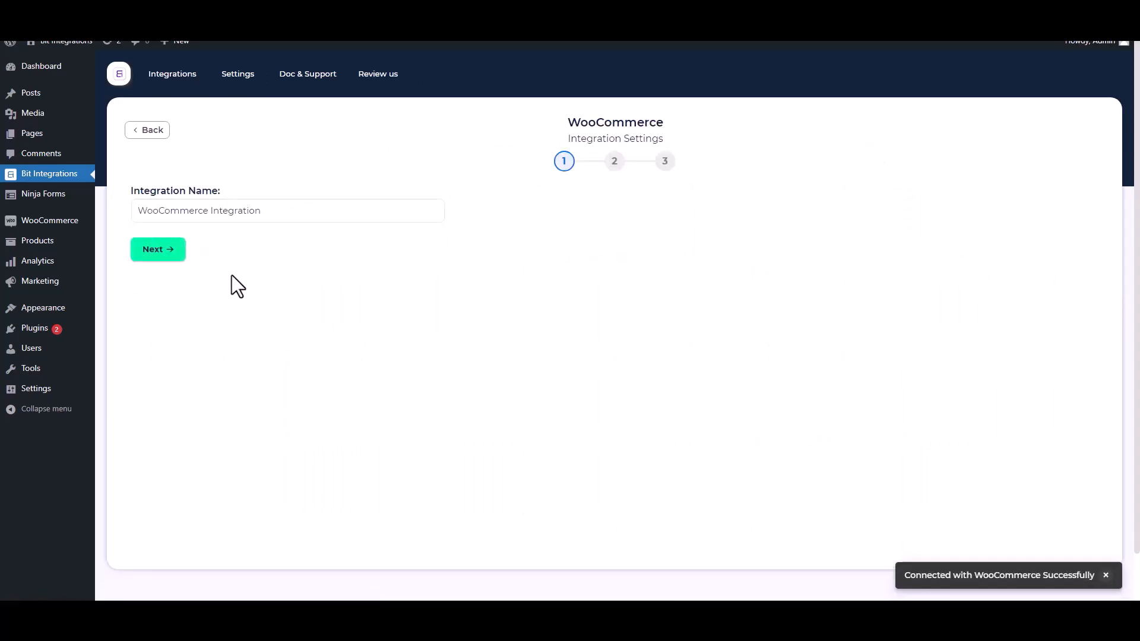
left_click(158, 250)
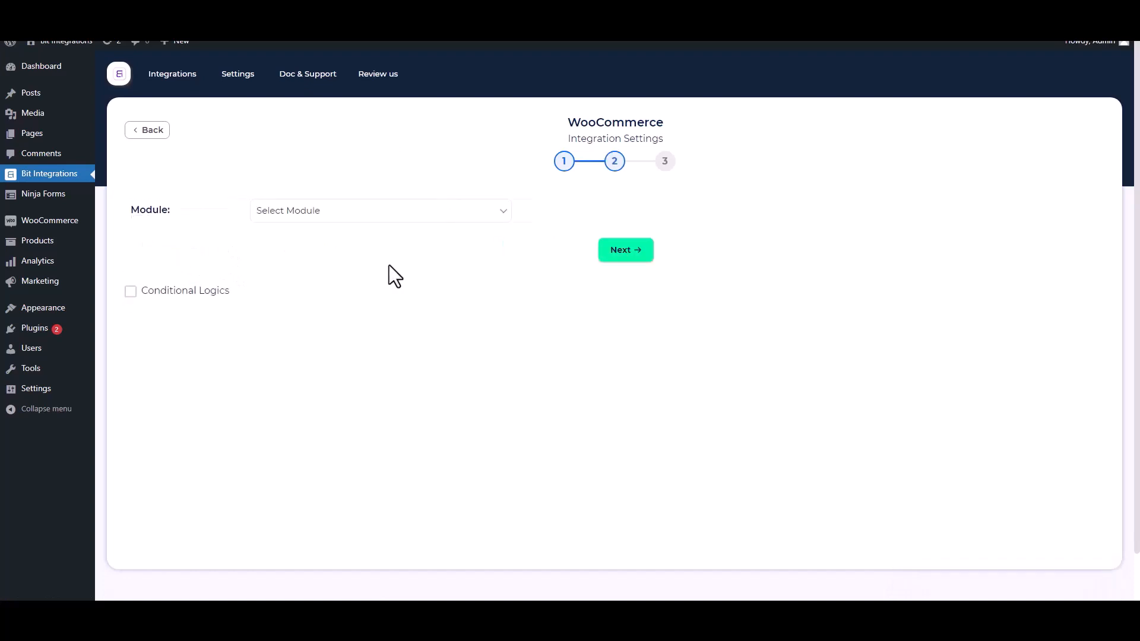
Step: Select the Create-Customer module, mapping Email to Email and Name to Username
left_click(380, 210)
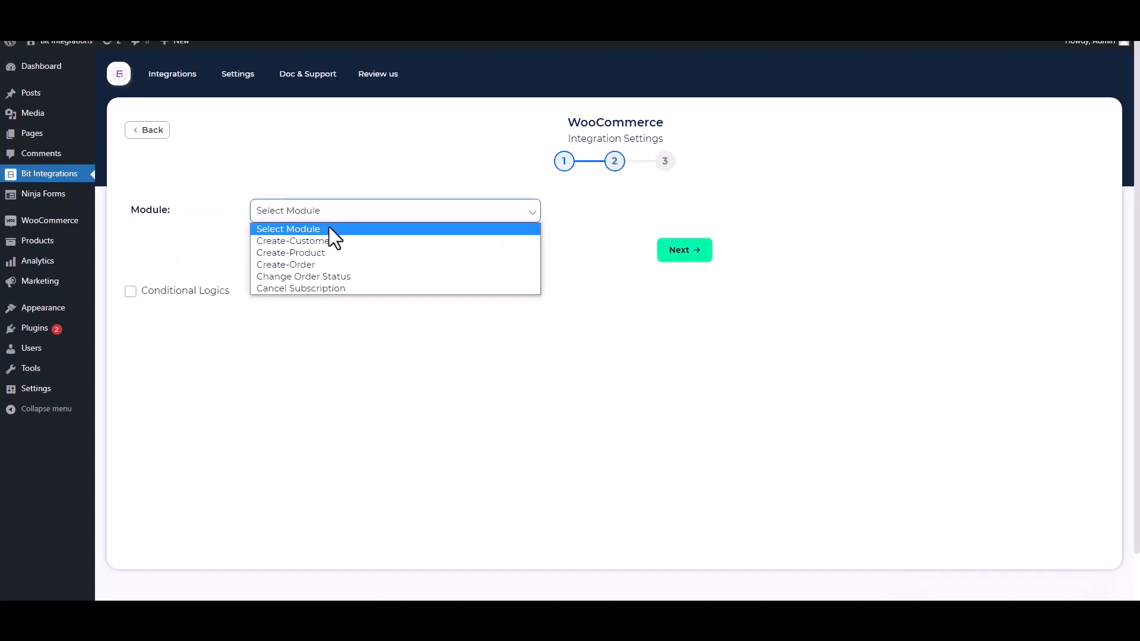
mouse_move(312, 240)
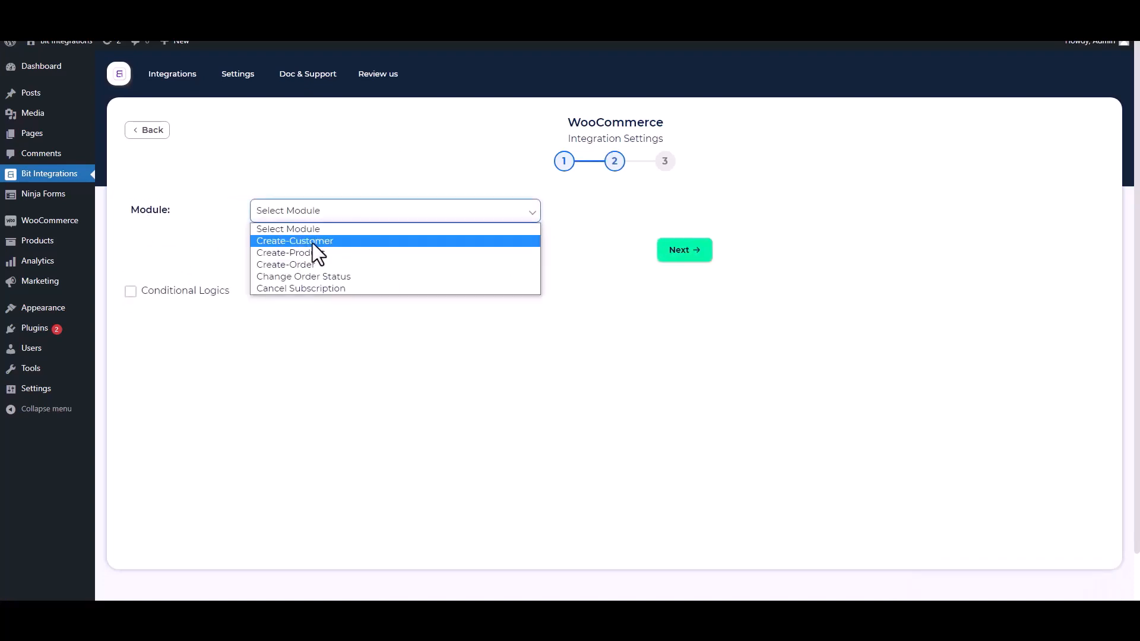
left_click(294, 240)
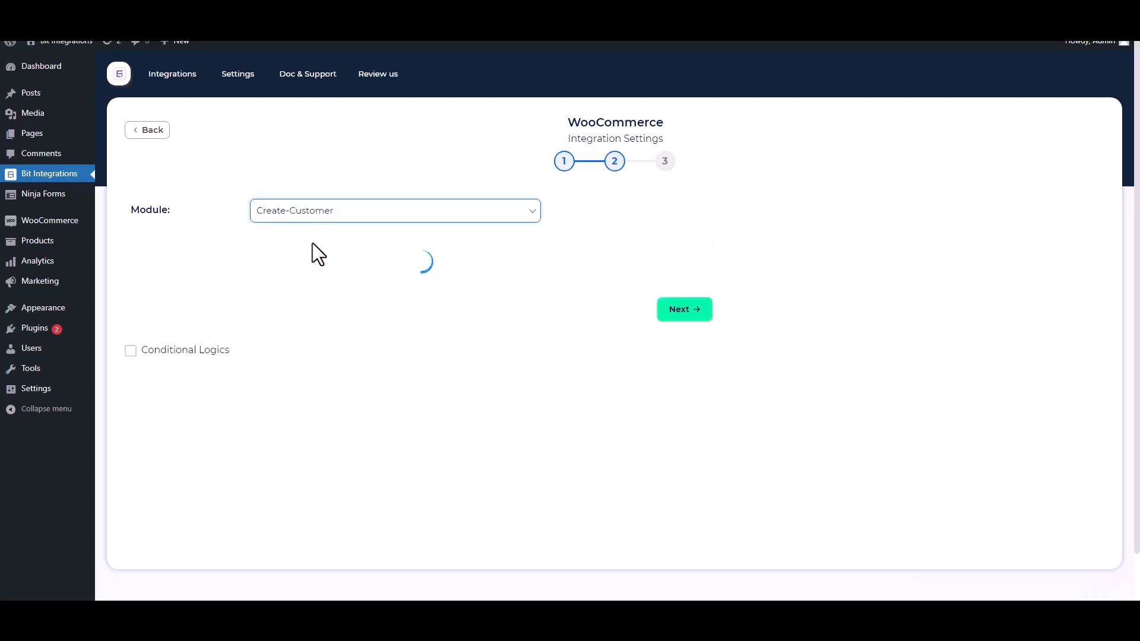
left_click(247, 300)
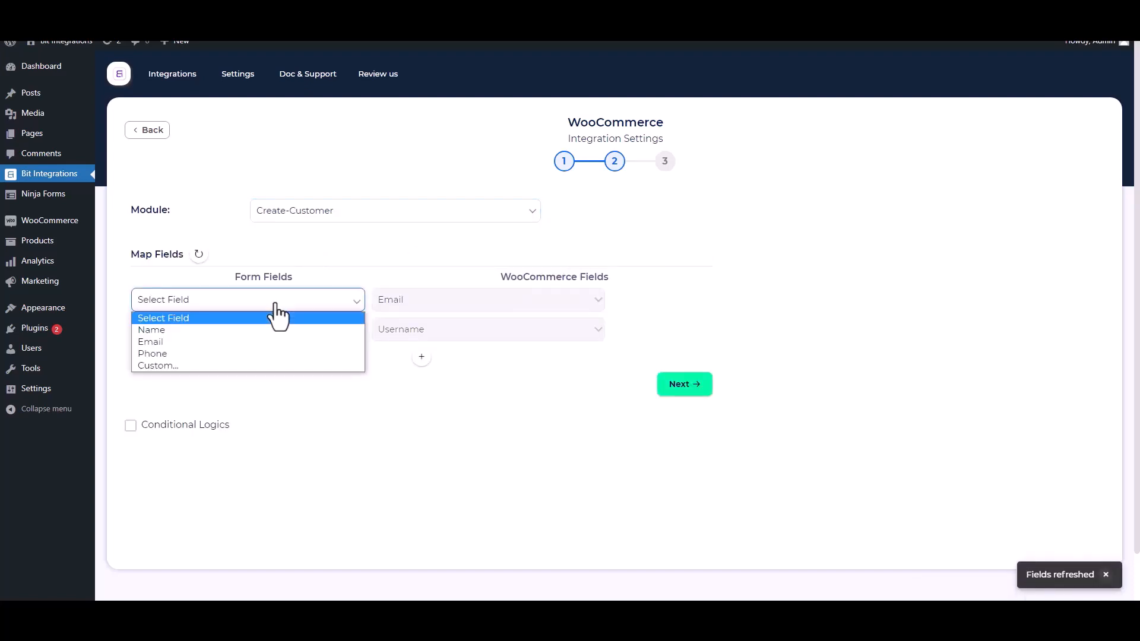
left_click(150, 342)
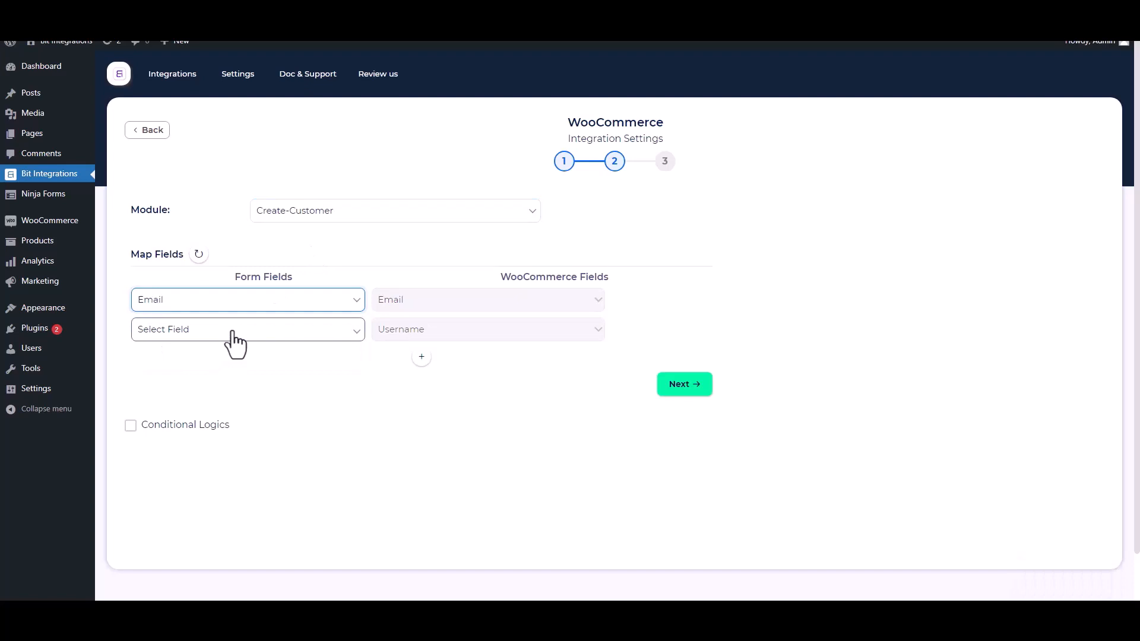
left_click(247, 329)
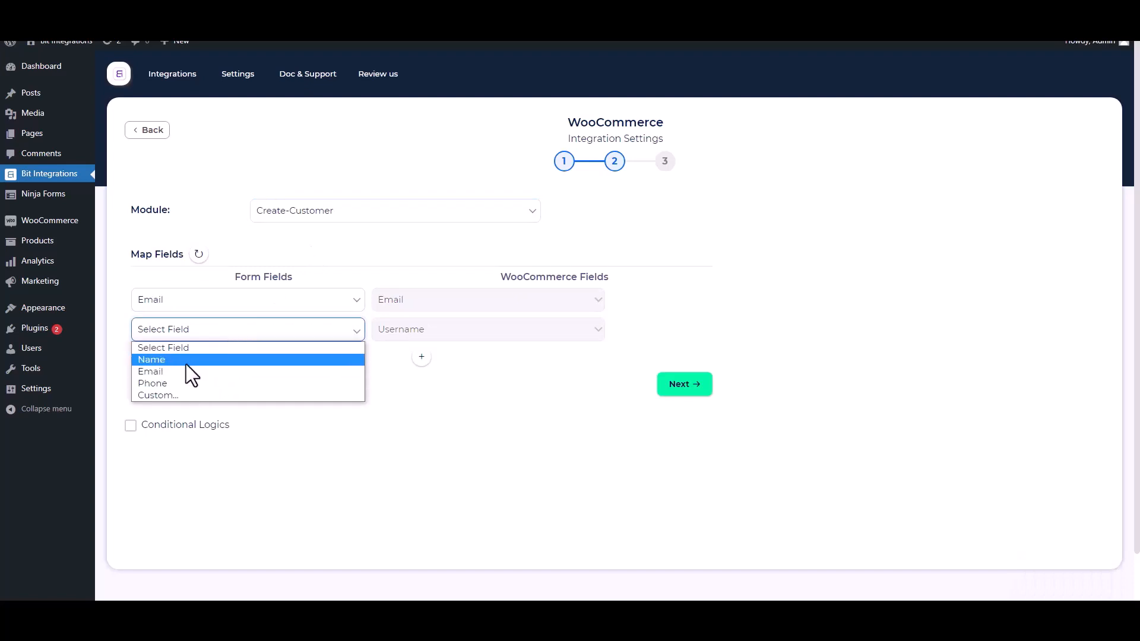
left_click(152, 359)
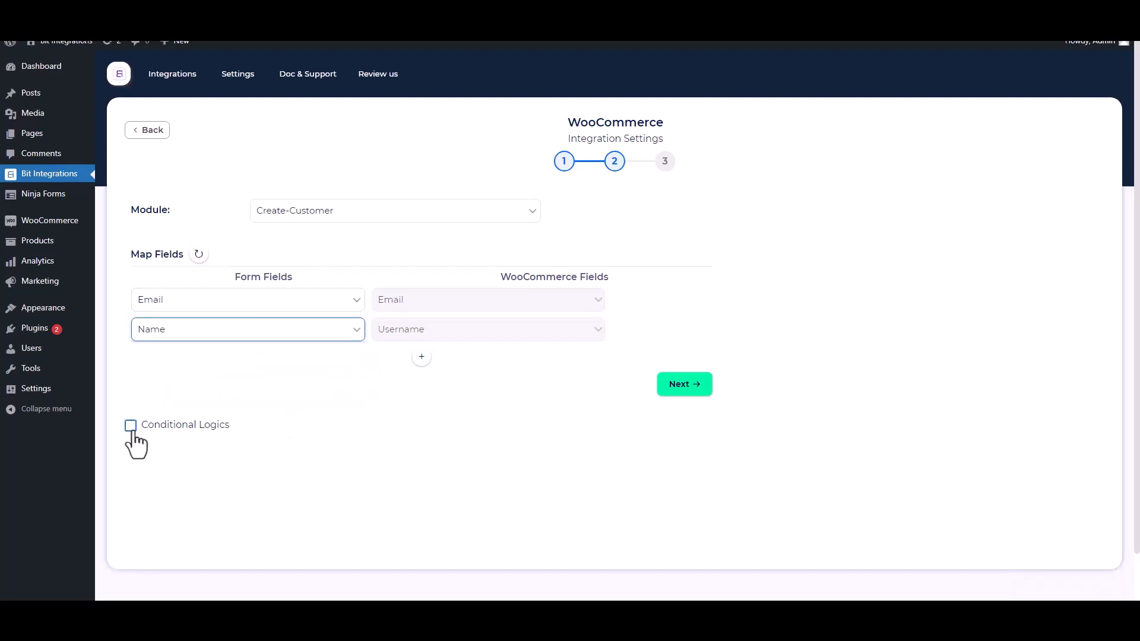
Step: Leave Conditional Logics off, then finish and save the integration
left_click(130, 425)
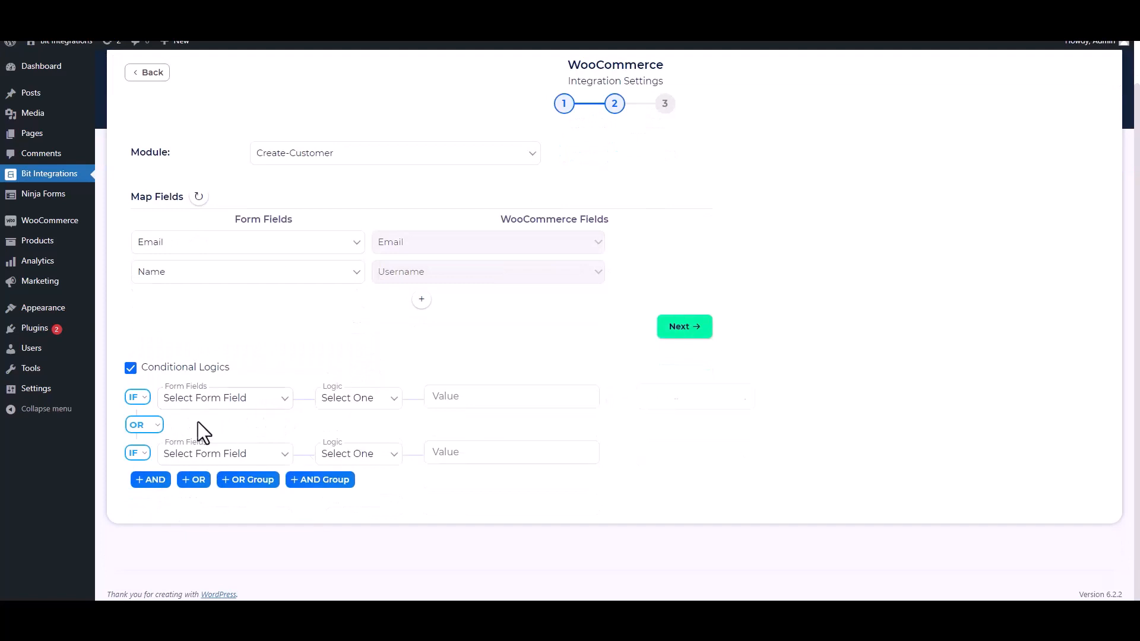
mouse_move(182, 382)
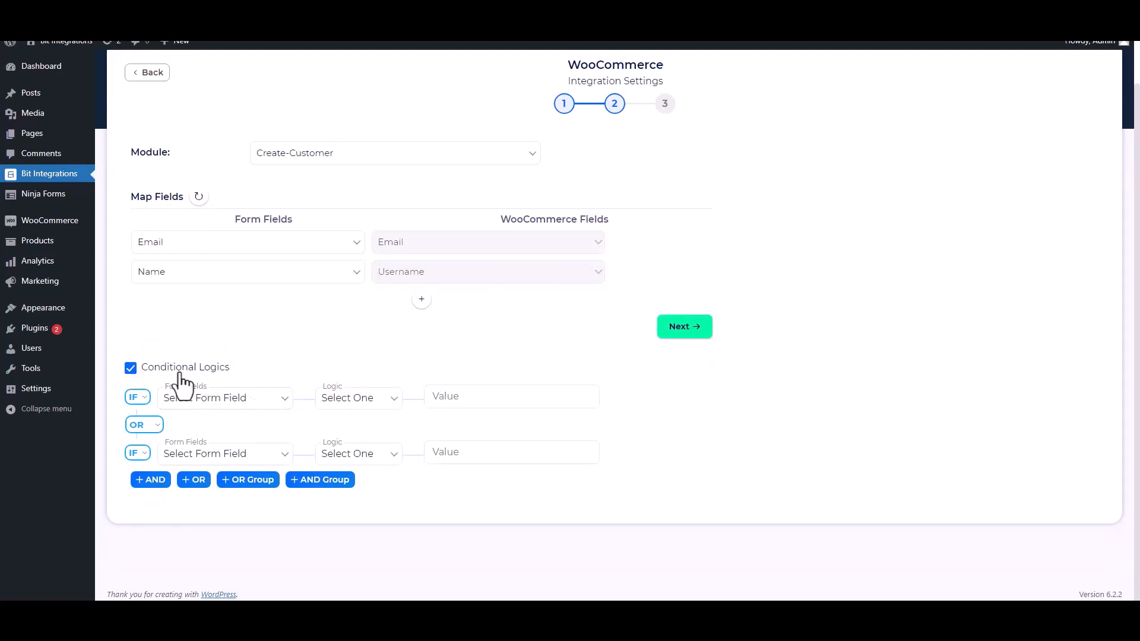
left_click(131, 368)
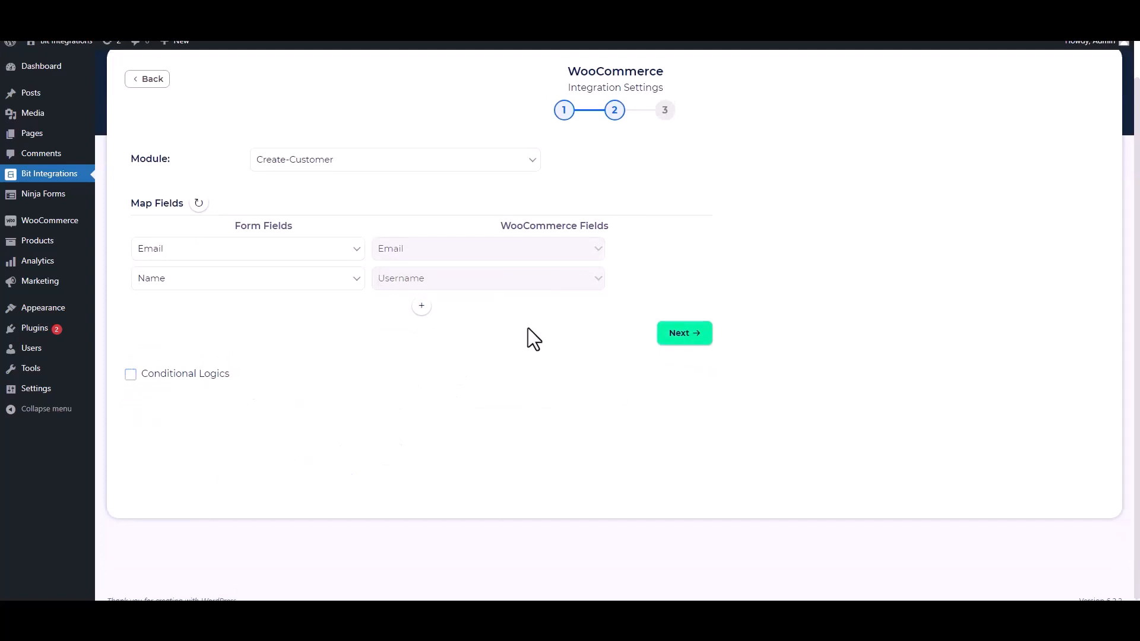
left_click(683, 333)
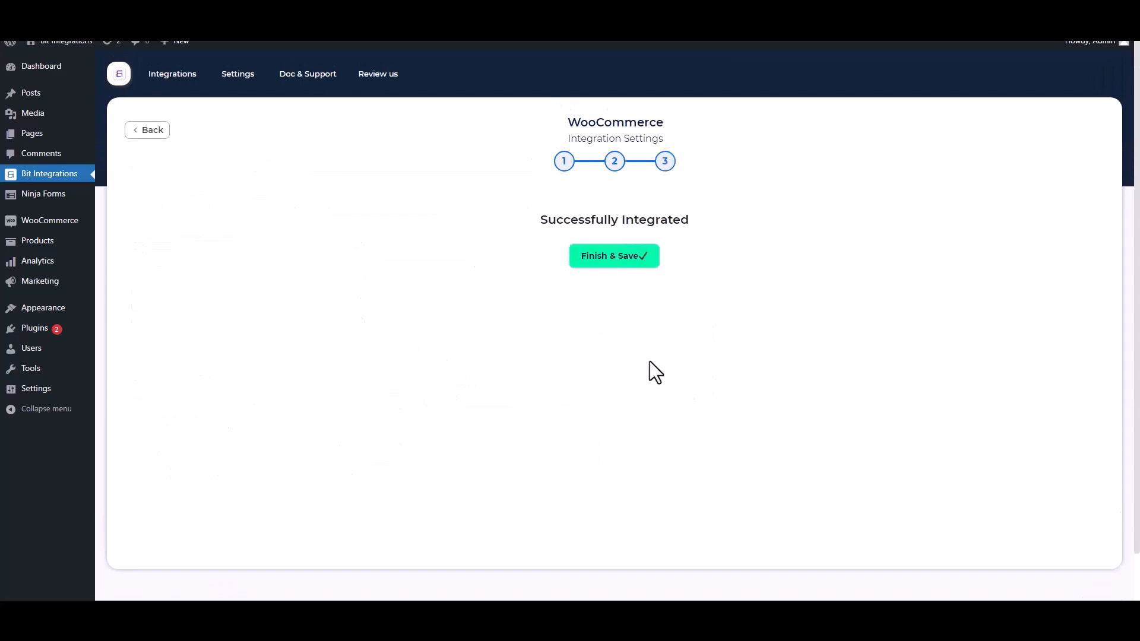
left_click(613, 255)
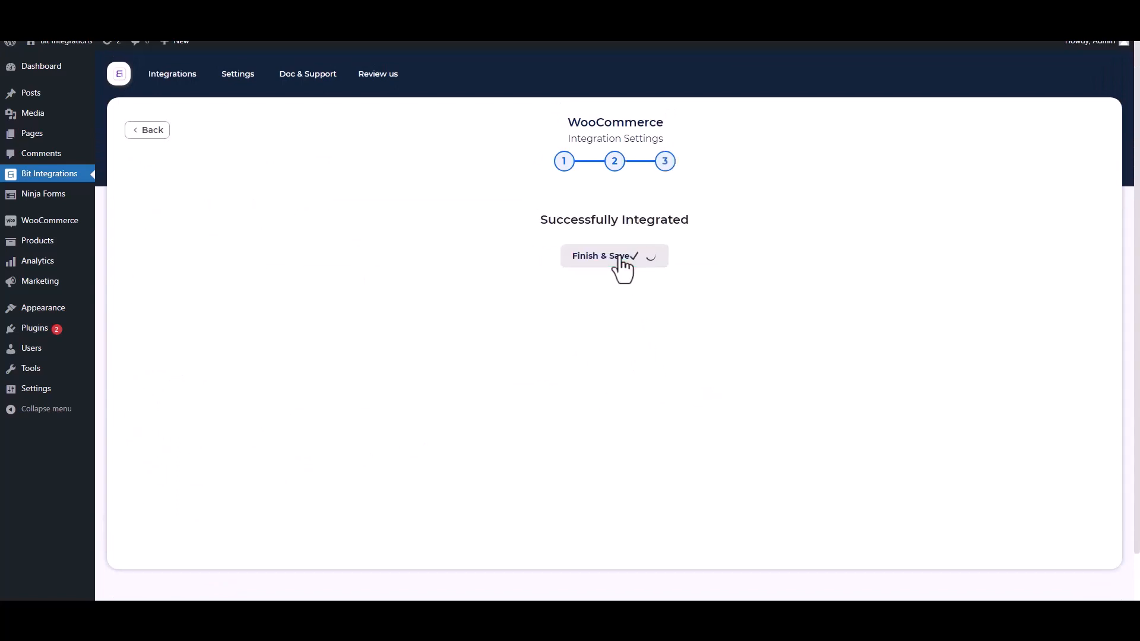
left_click(612, 256)
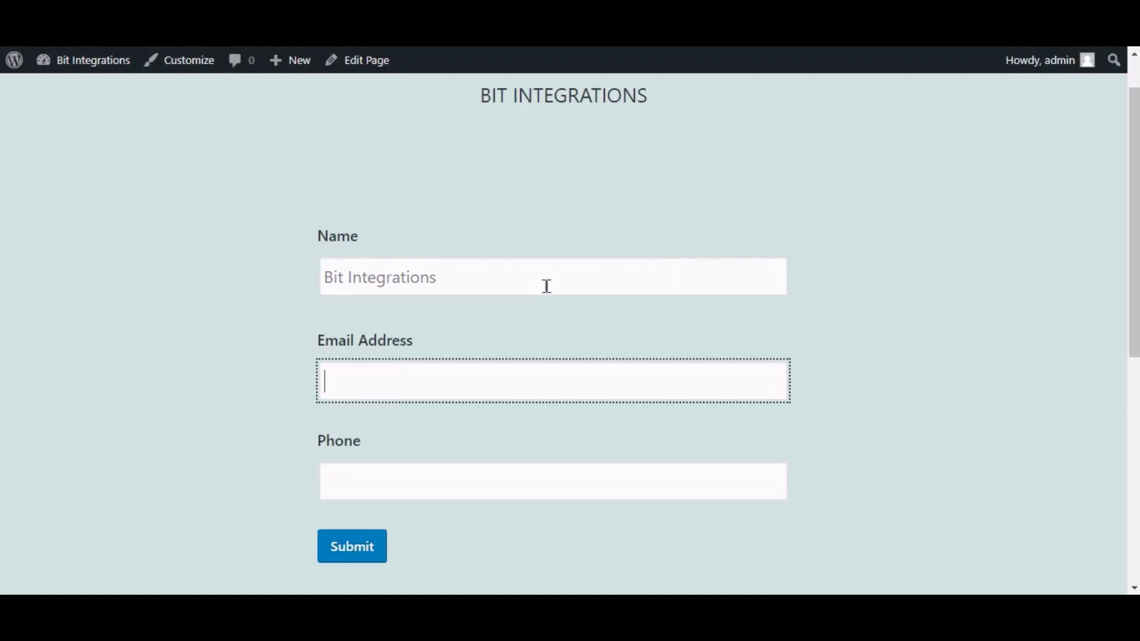
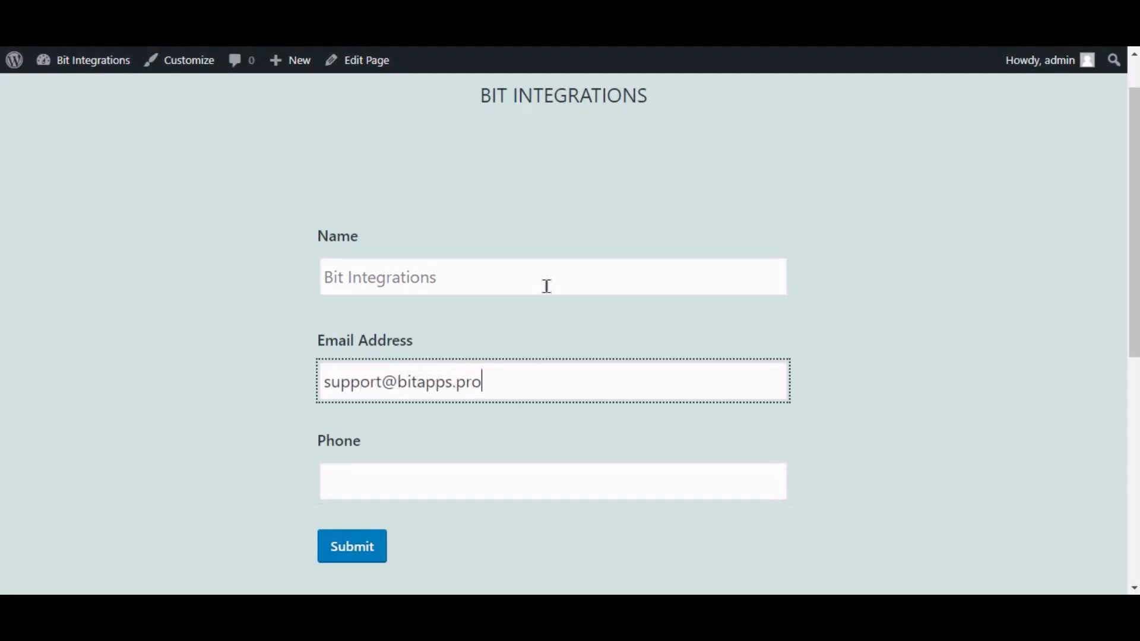
type("444555666")
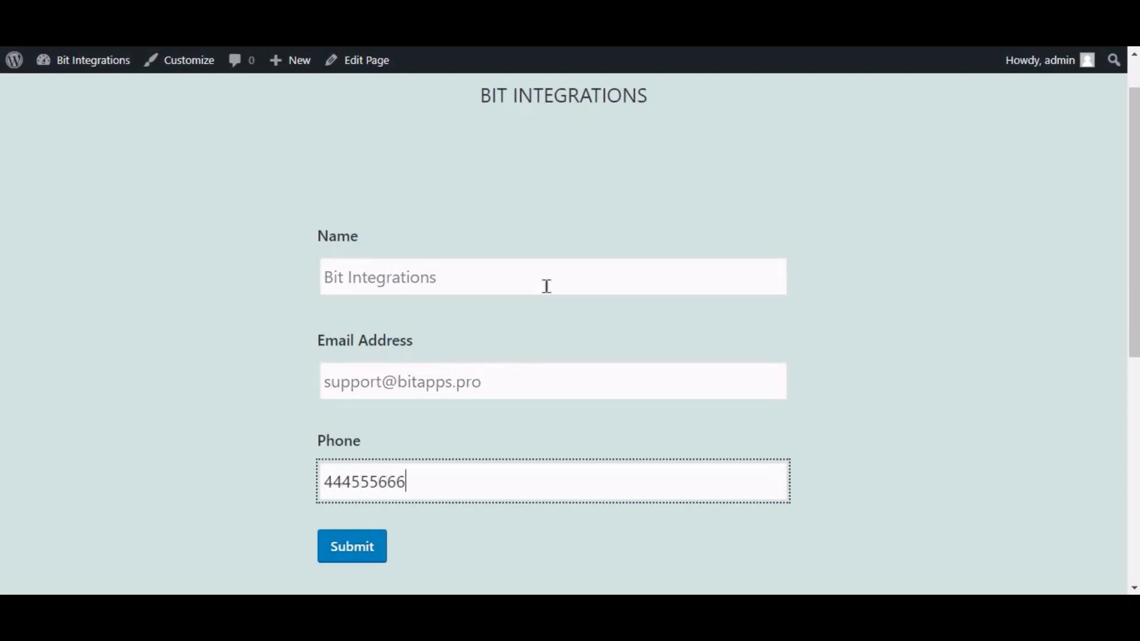
left_click(351, 546)
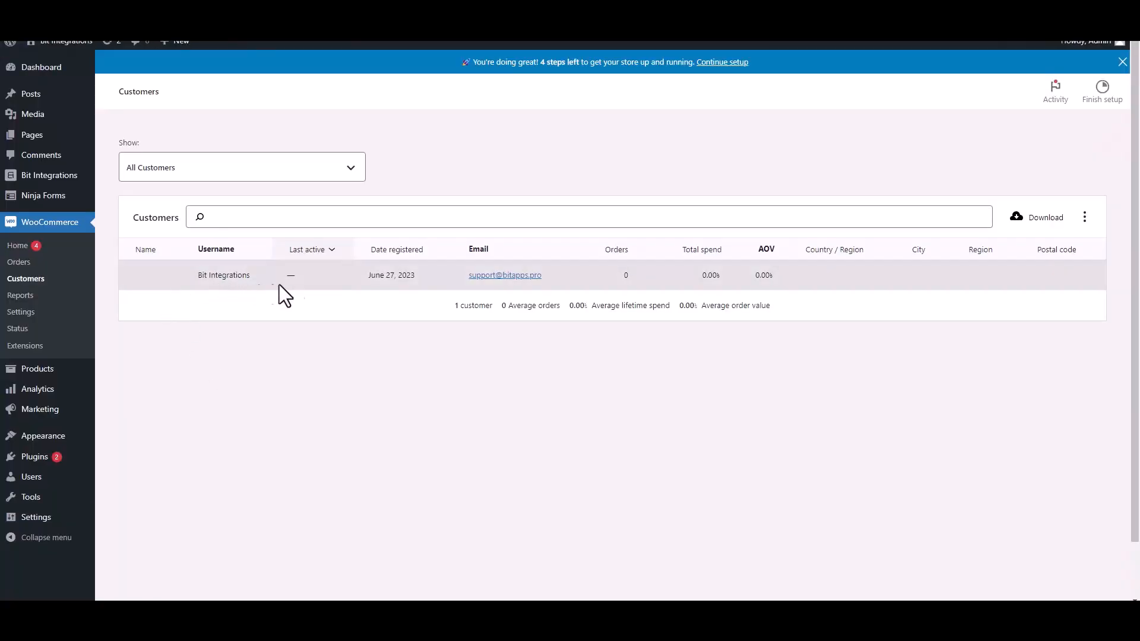
mouse_move(1033, 278)
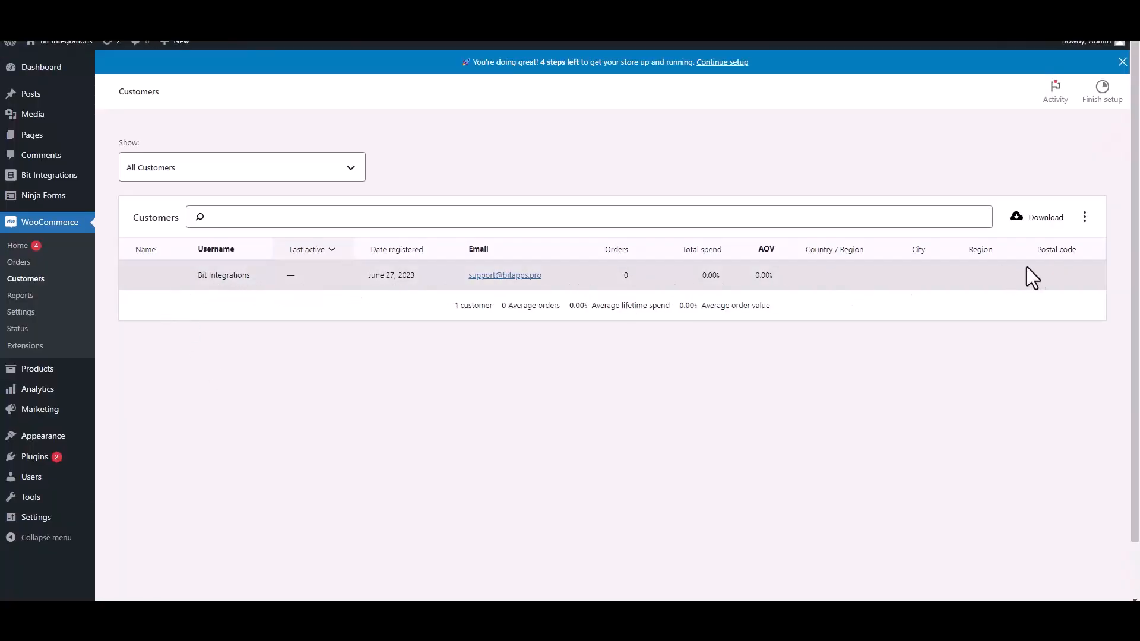
mouse_move(276, 286)
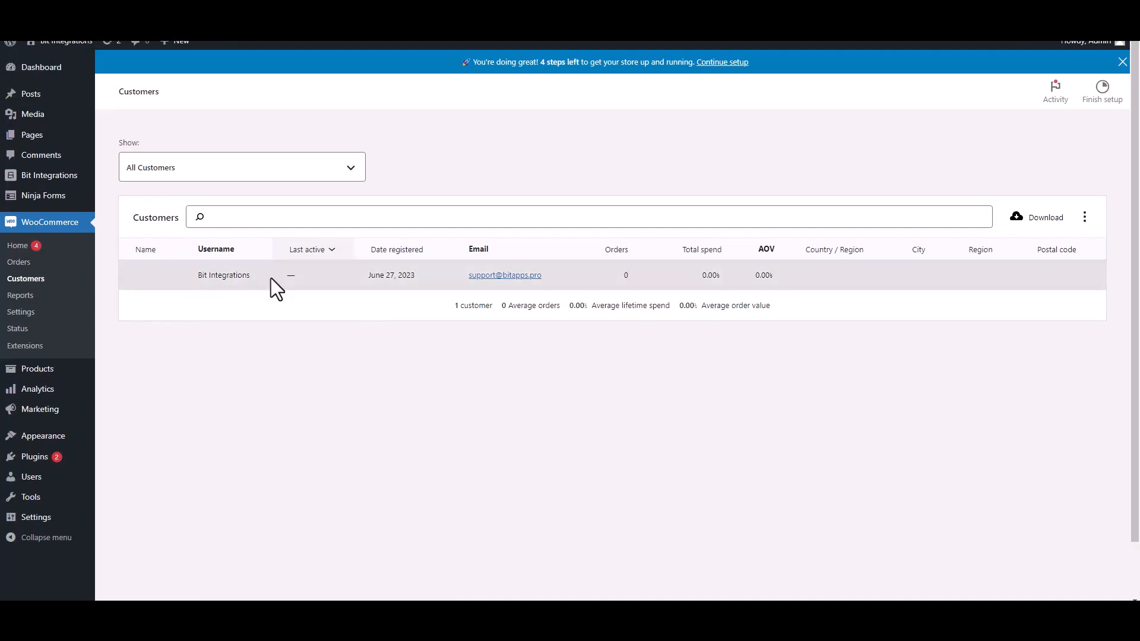
mouse_move(601, 373)
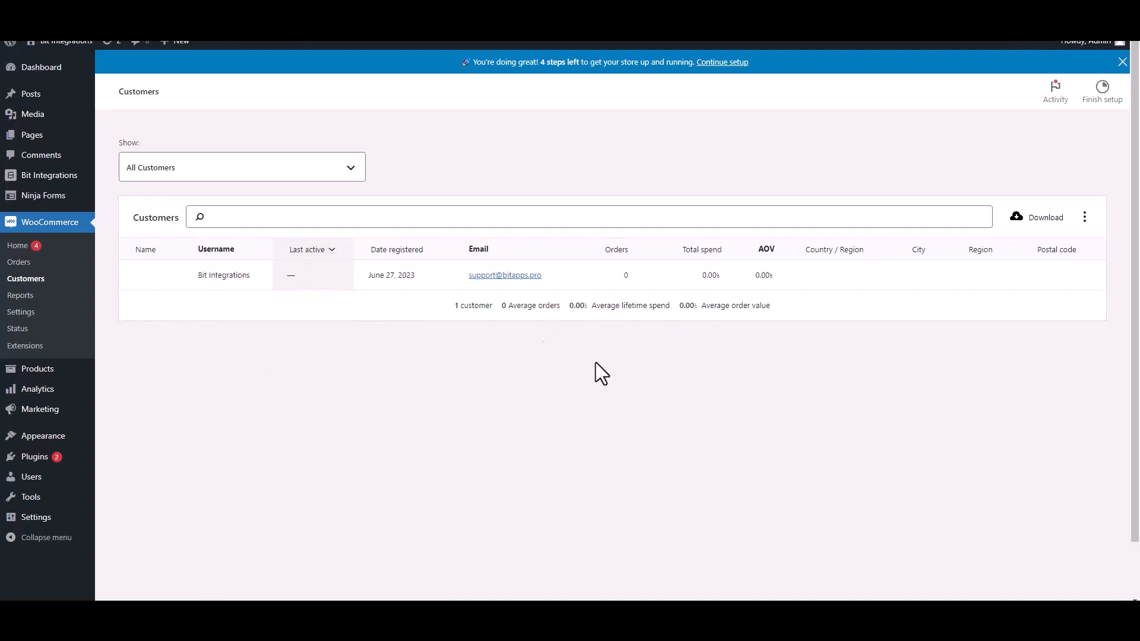